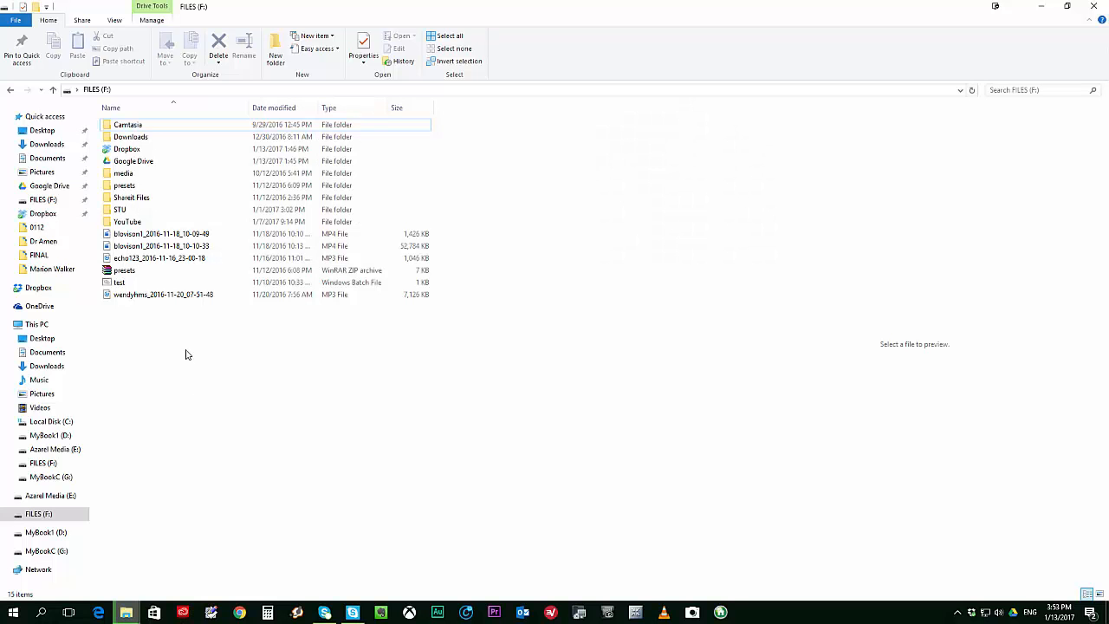
Look over the old Google Drive folder on FILES (F:) and switch to MyBookC (G:).
{"action": "left_click", "coordinate": [36, 325]}
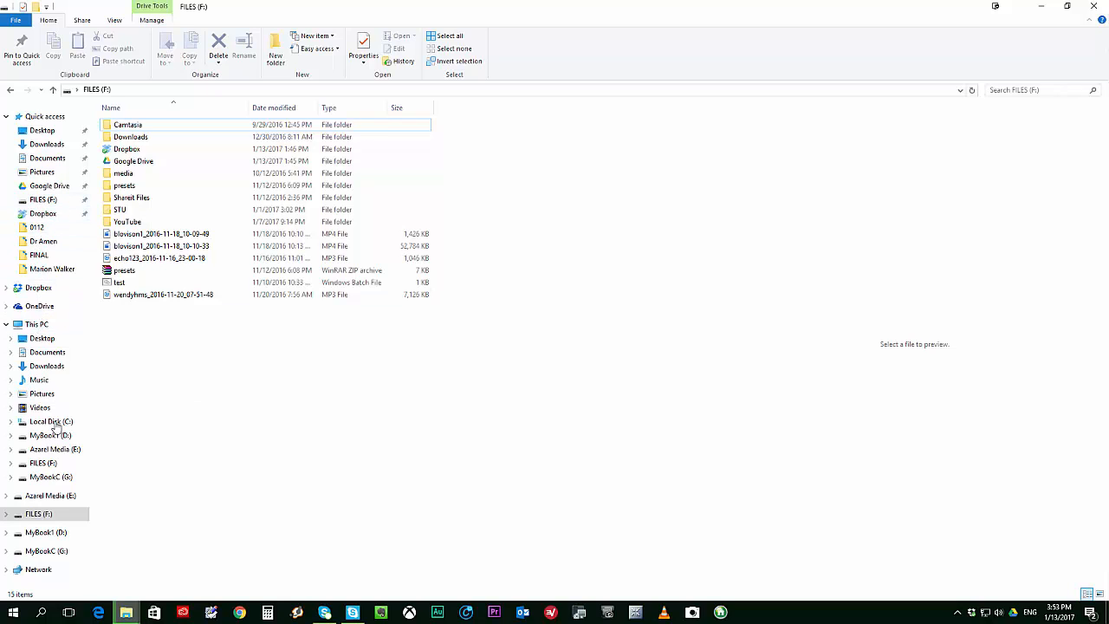
{"action": "left_click", "coordinate": [123, 173]}
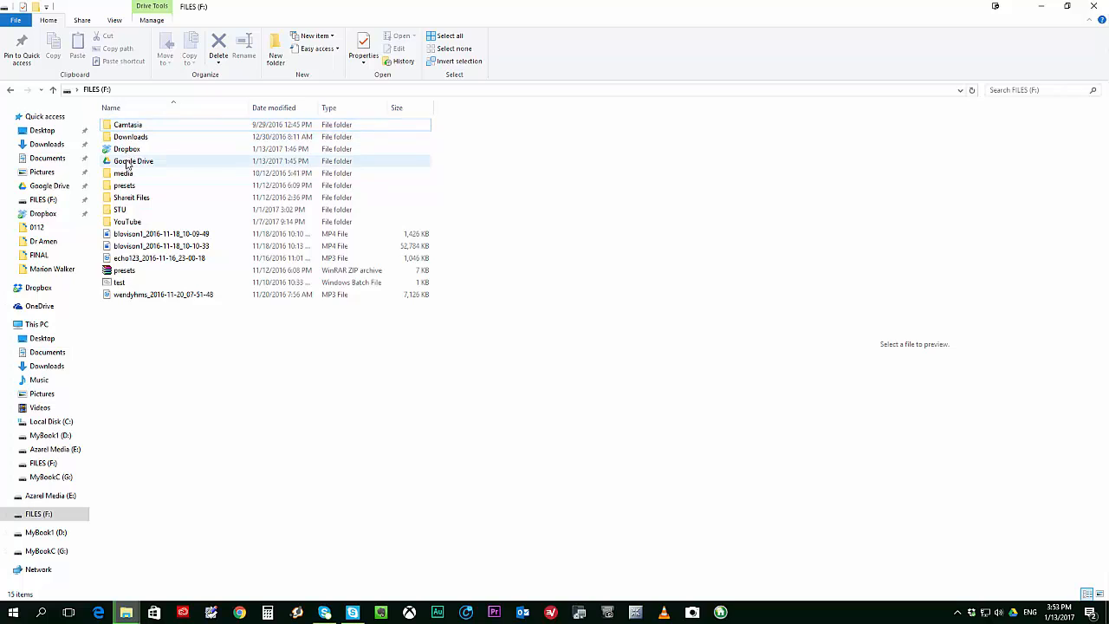
{"action": "left_click", "coordinate": [133, 160]}
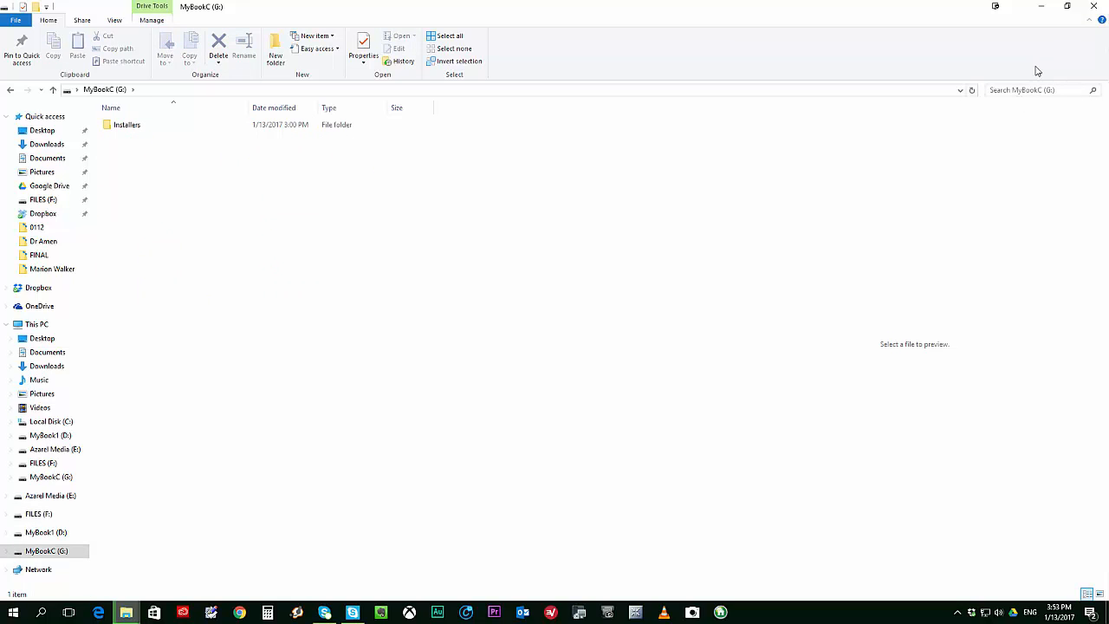
{"action": "mouse_move", "coordinate": [1063, 28]}
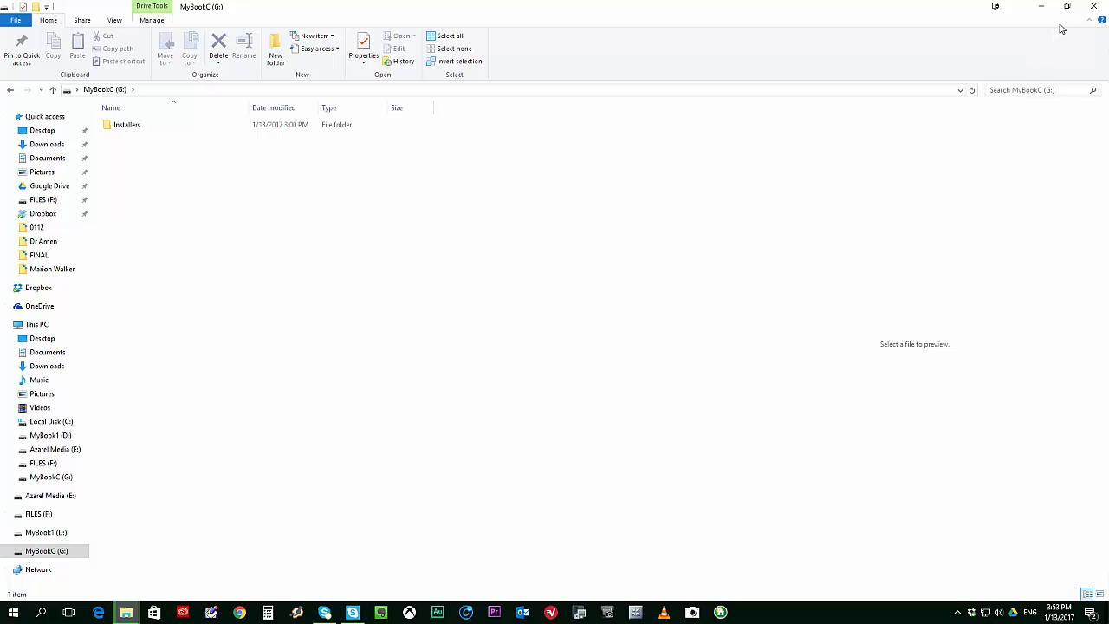
{"action": "mouse_move", "coordinate": [1093, 7]}
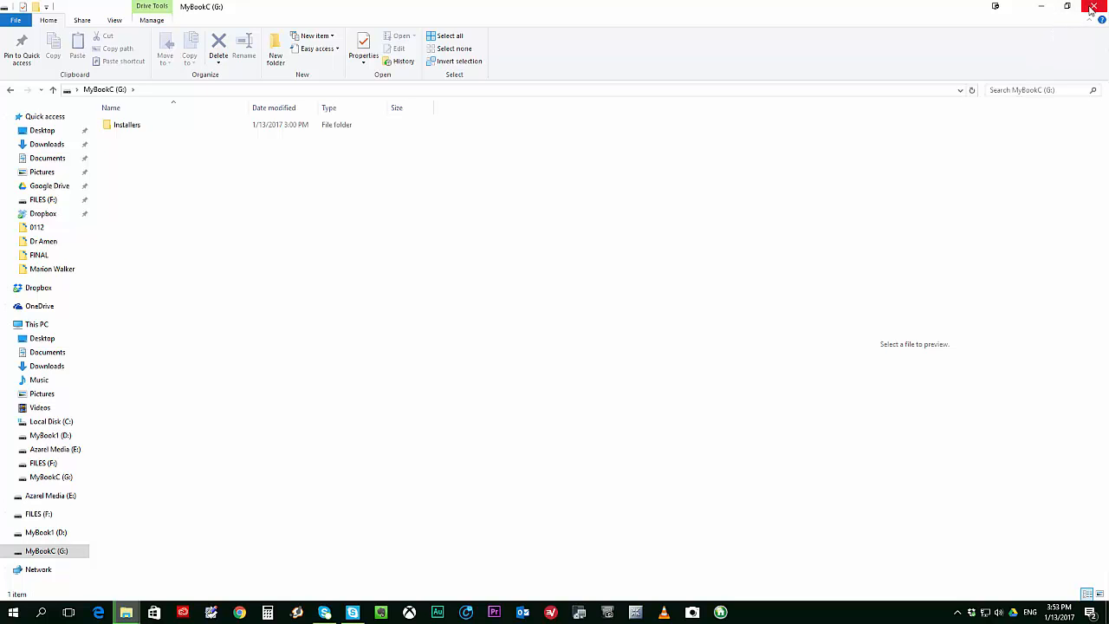
Bring up Backup and Sync Preferences from the tray icon, glancing at Advanced, then Sync options.
{"action": "left_click", "coordinate": [1090, 6]}
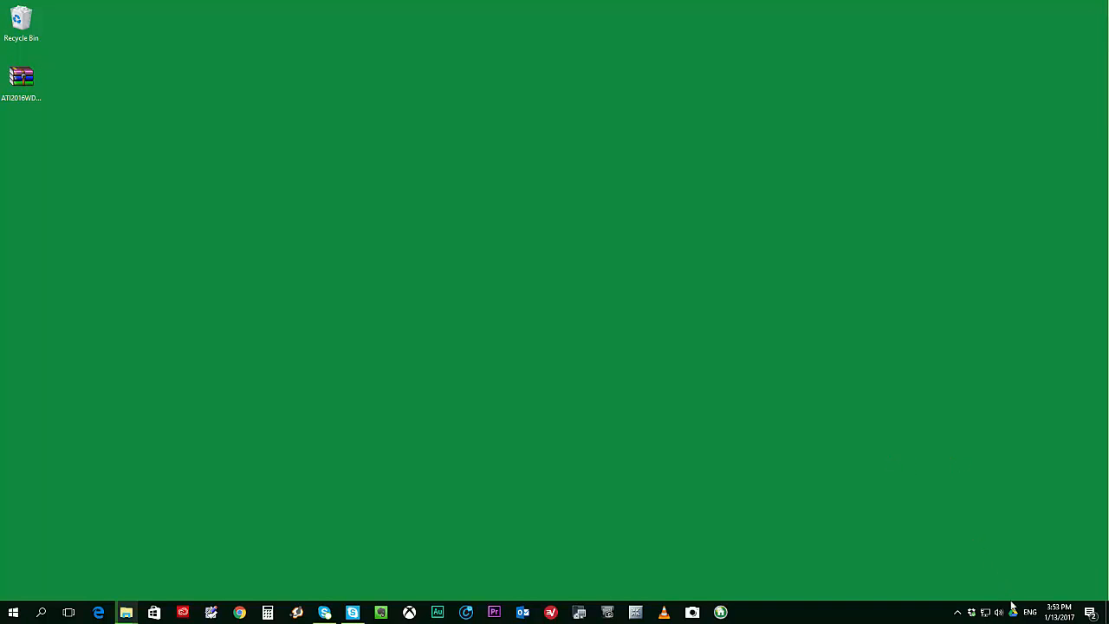
{"action": "left_click", "coordinate": [1013, 610]}
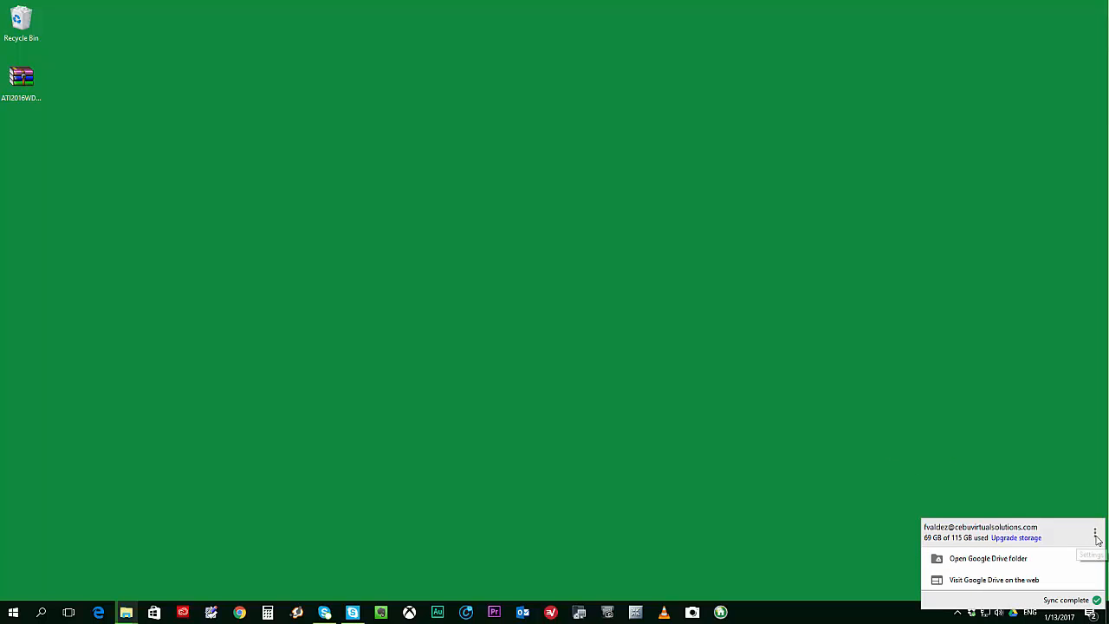
{"action": "left_click", "coordinate": [1092, 553]}
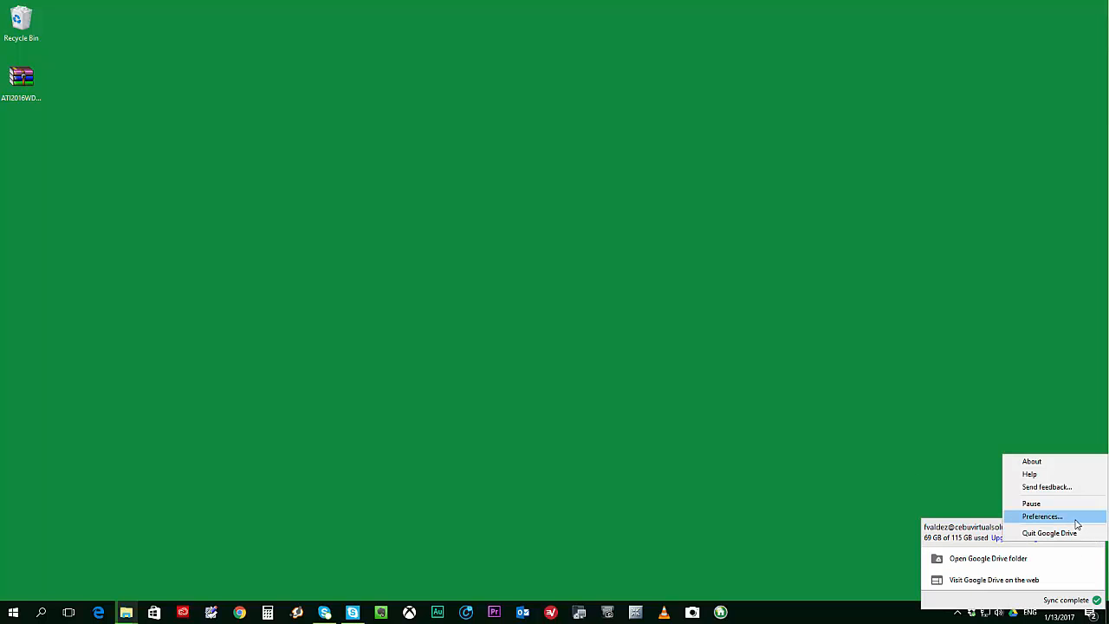
{"action": "left_click", "coordinate": [1041, 517]}
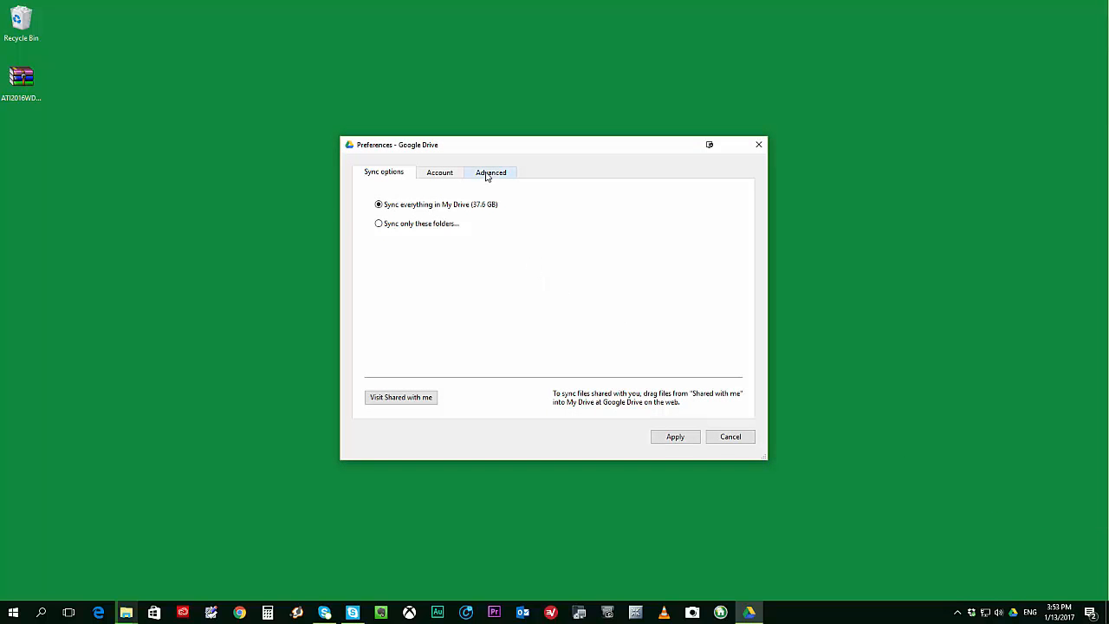
{"action": "left_click", "coordinate": [491, 172]}
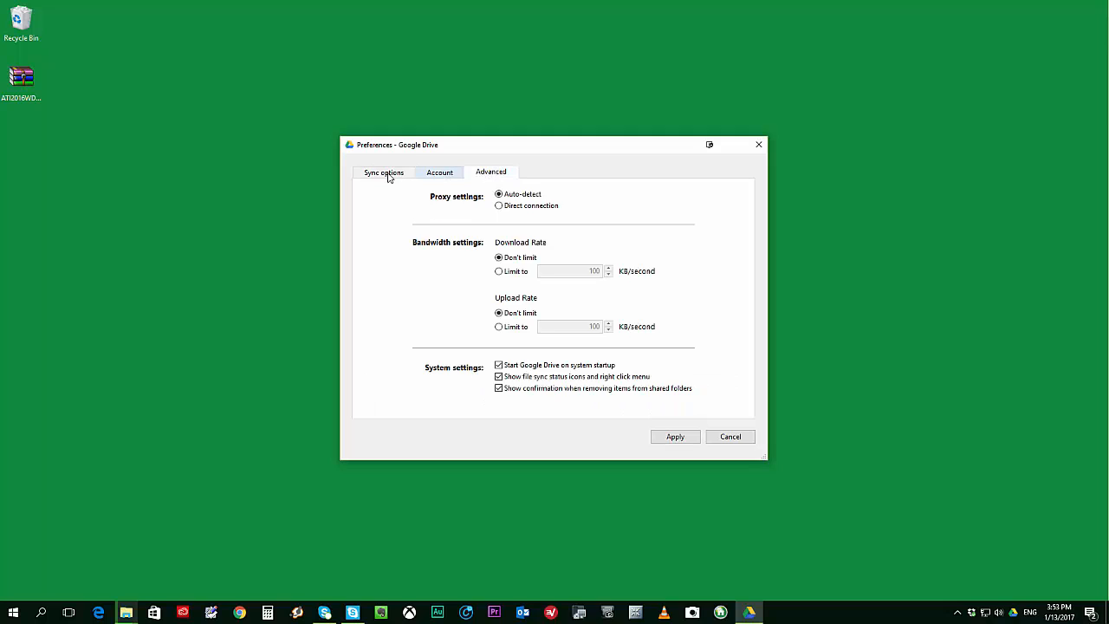
{"action": "left_click", "coordinate": [385, 172]}
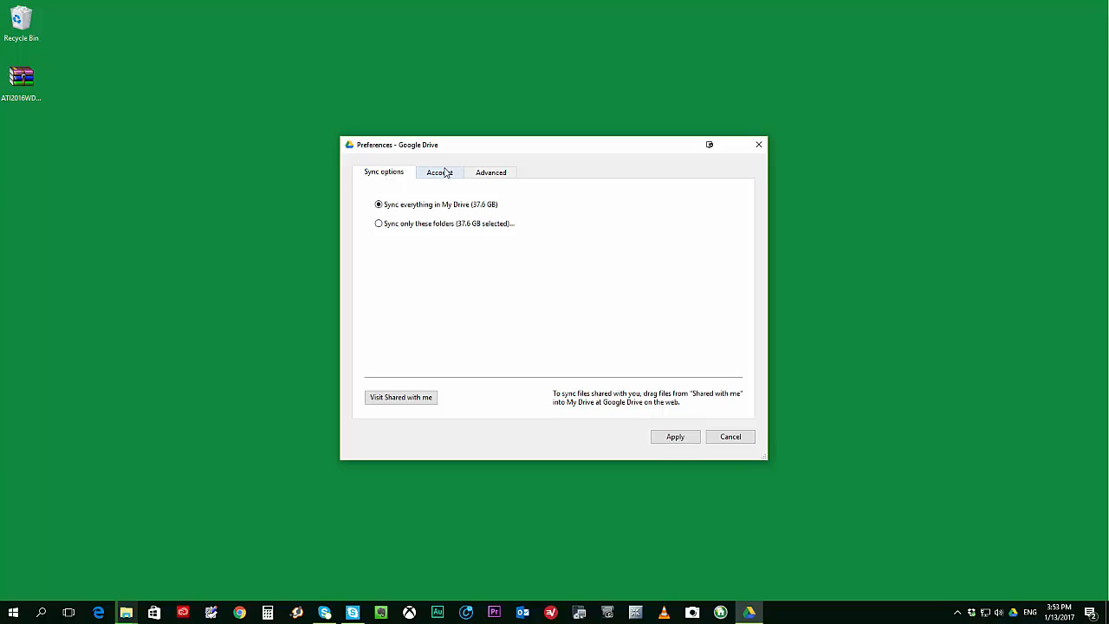
Disconnect the Google account from the Account settings and acknowledge the notice.
{"action": "left_click", "coordinate": [441, 172]}
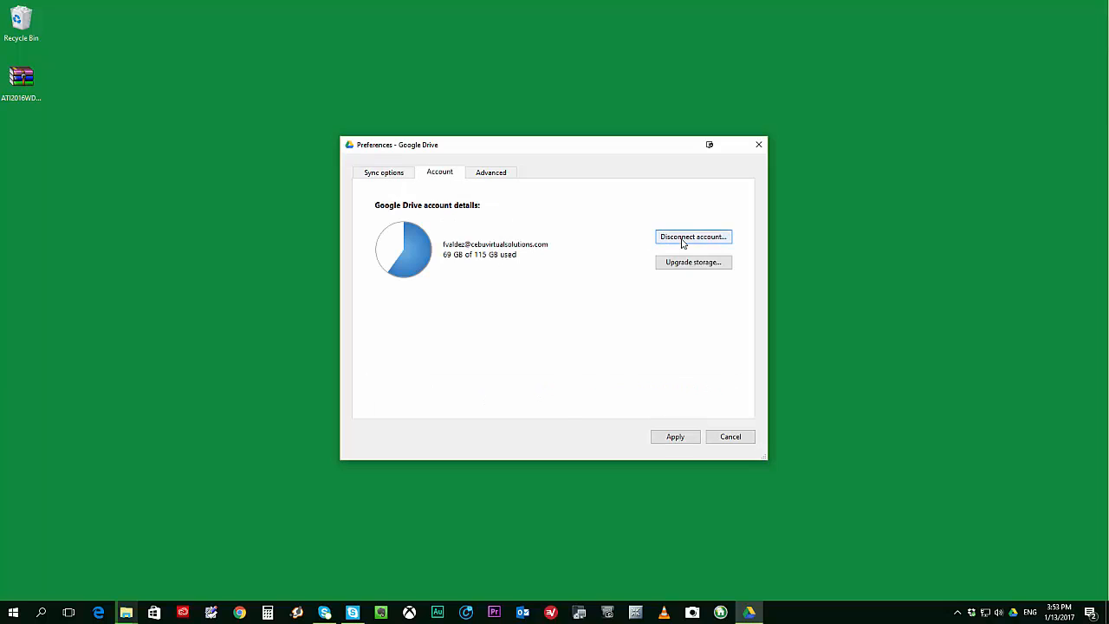
{"action": "left_click", "coordinate": [693, 236]}
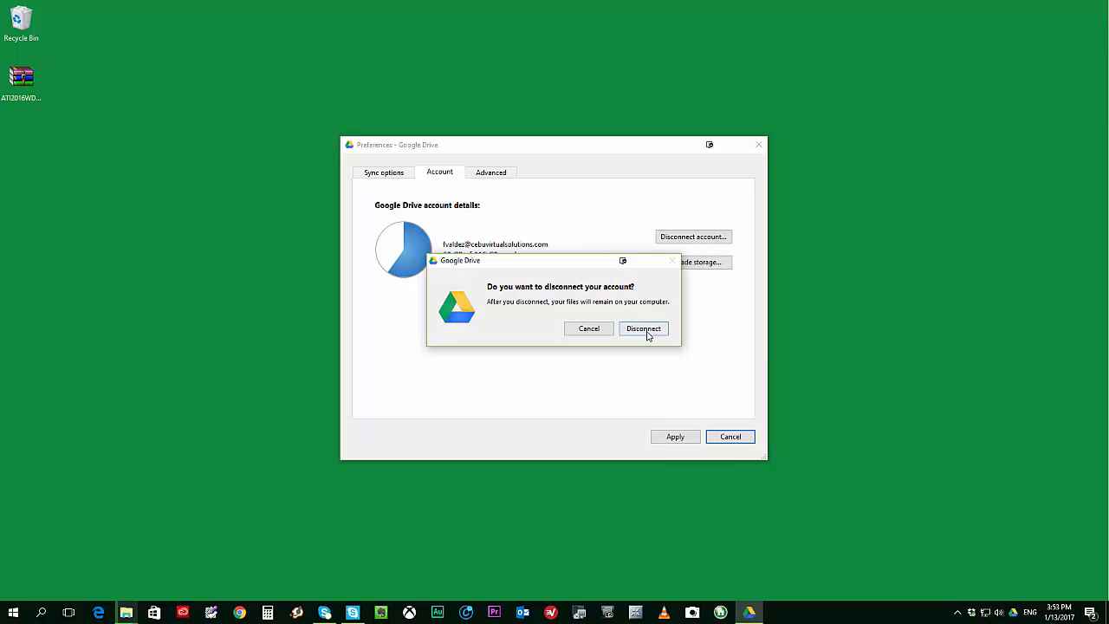
{"action": "left_click", "coordinate": [643, 330]}
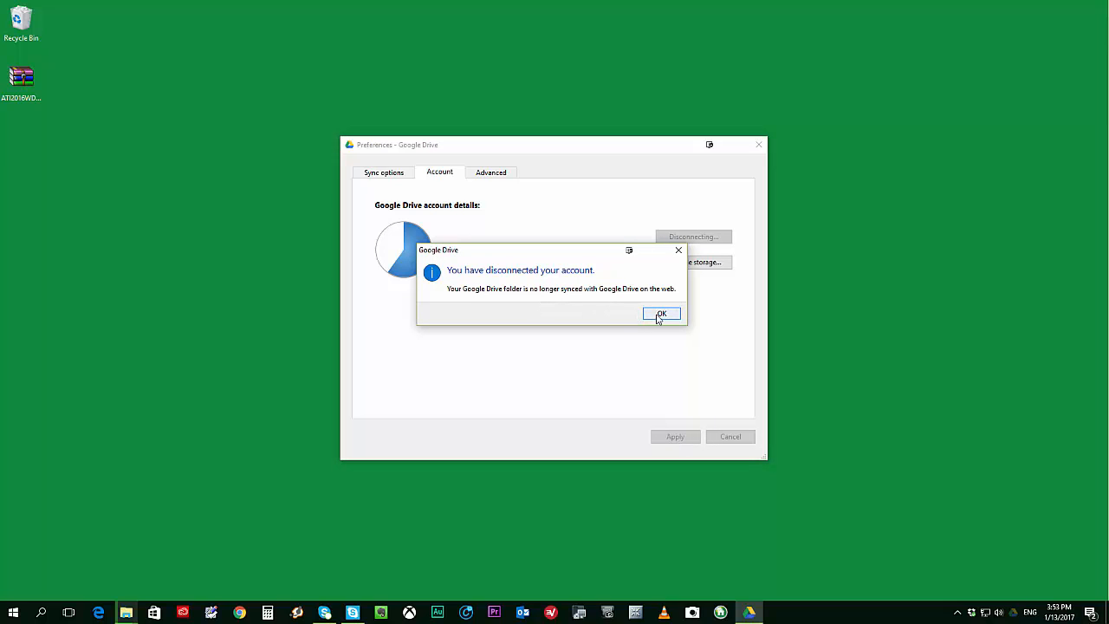
{"action": "left_click", "coordinate": [662, 312]}
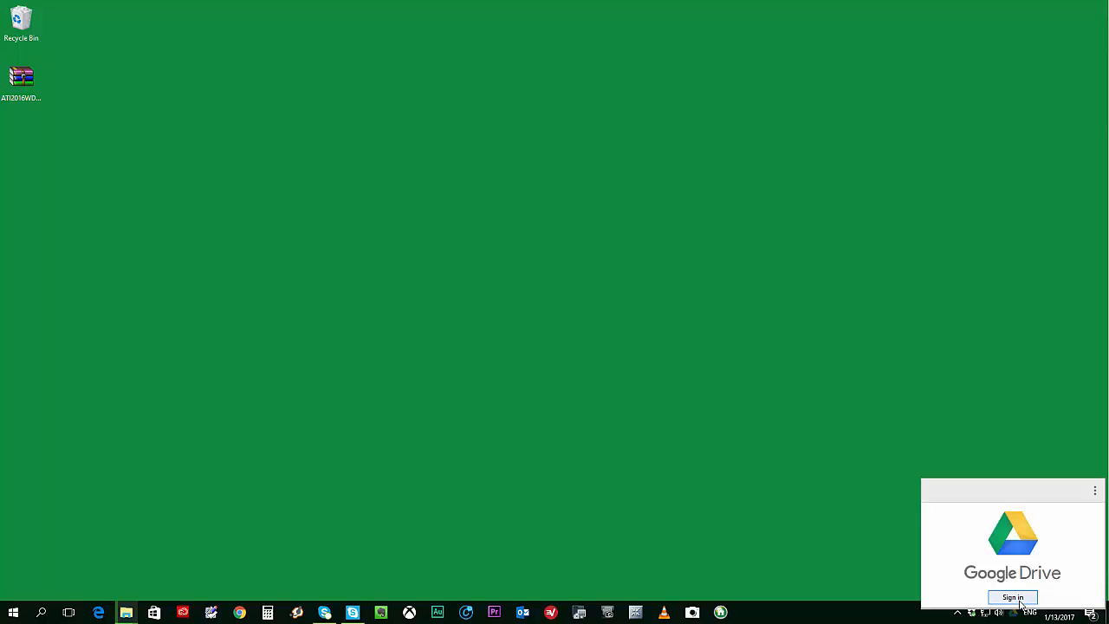
{"action": "left_click", "coordinate": [1012, 596]}
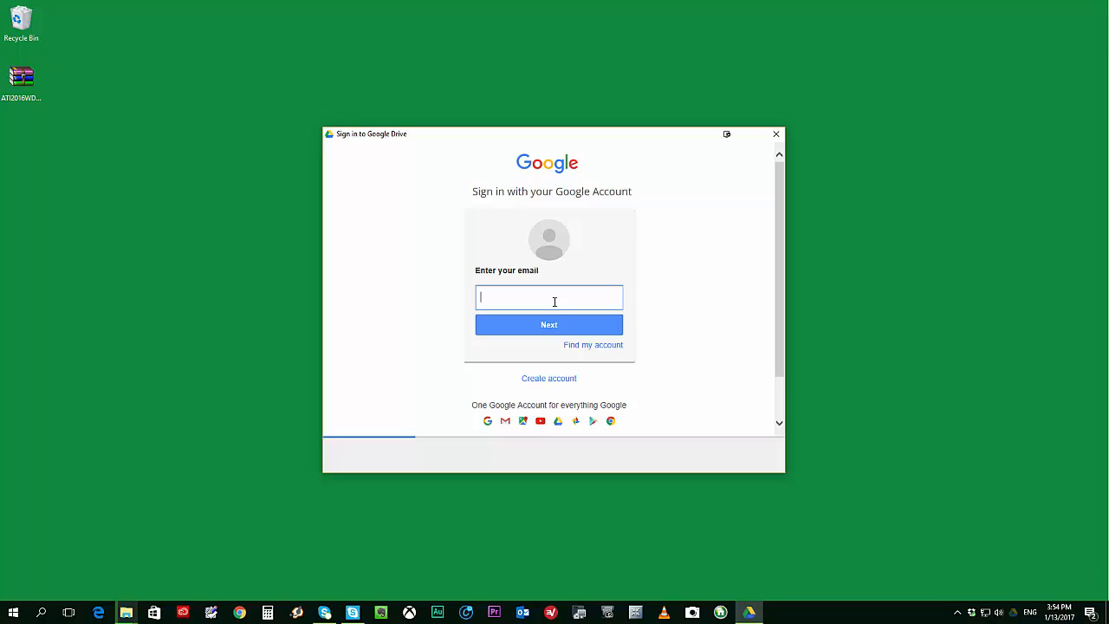
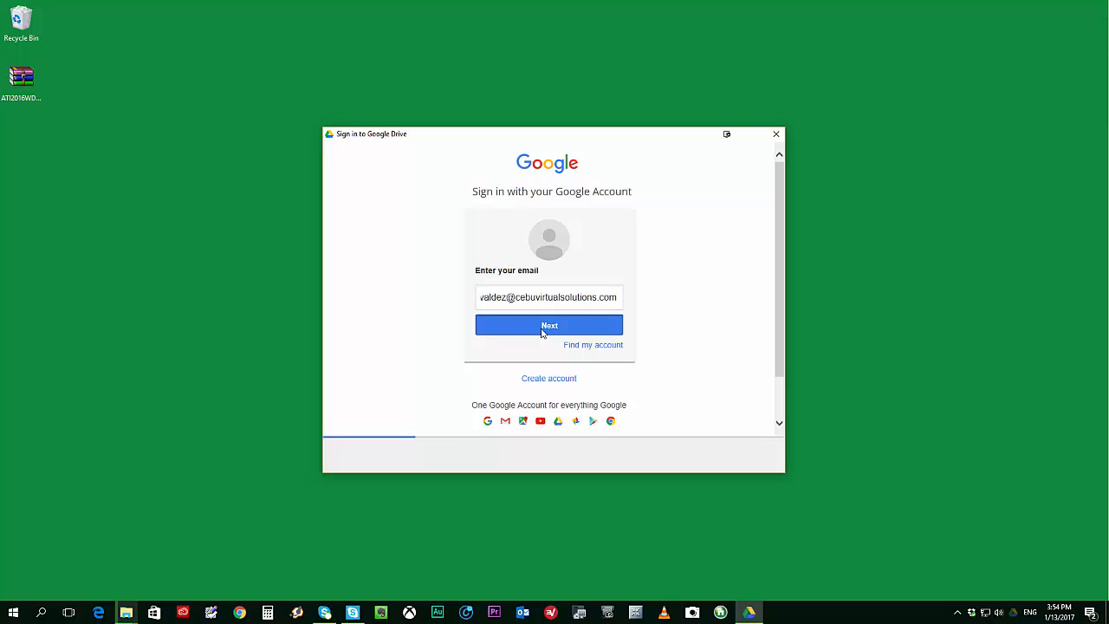
{"action": "left_click", "coordinate": [547, 326]}
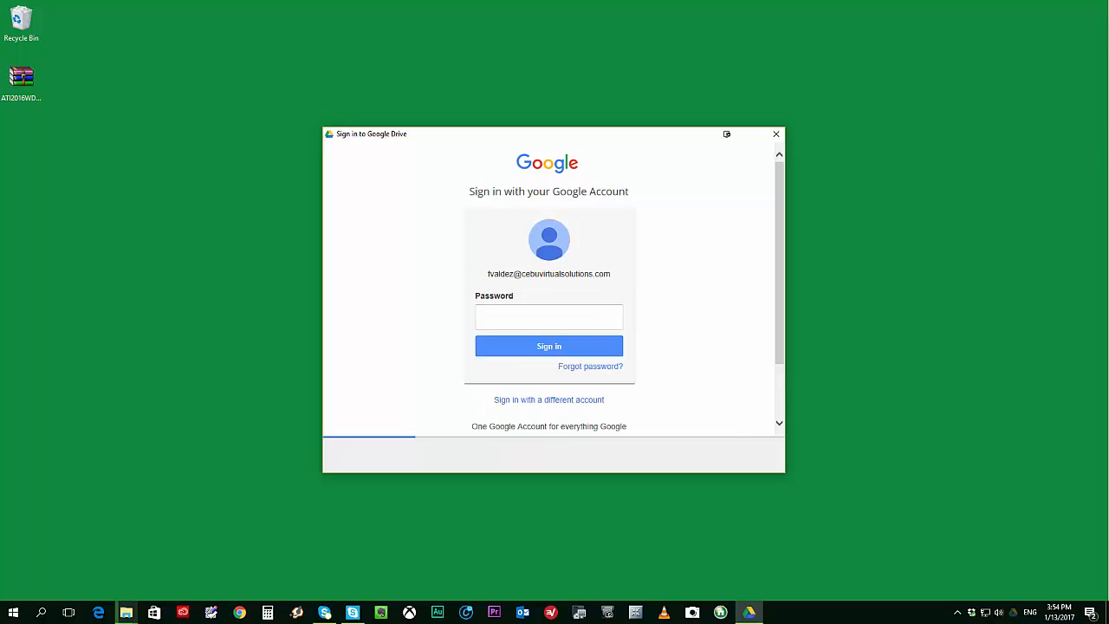
{"action": "right_click", "coordinate": [548, 317]}
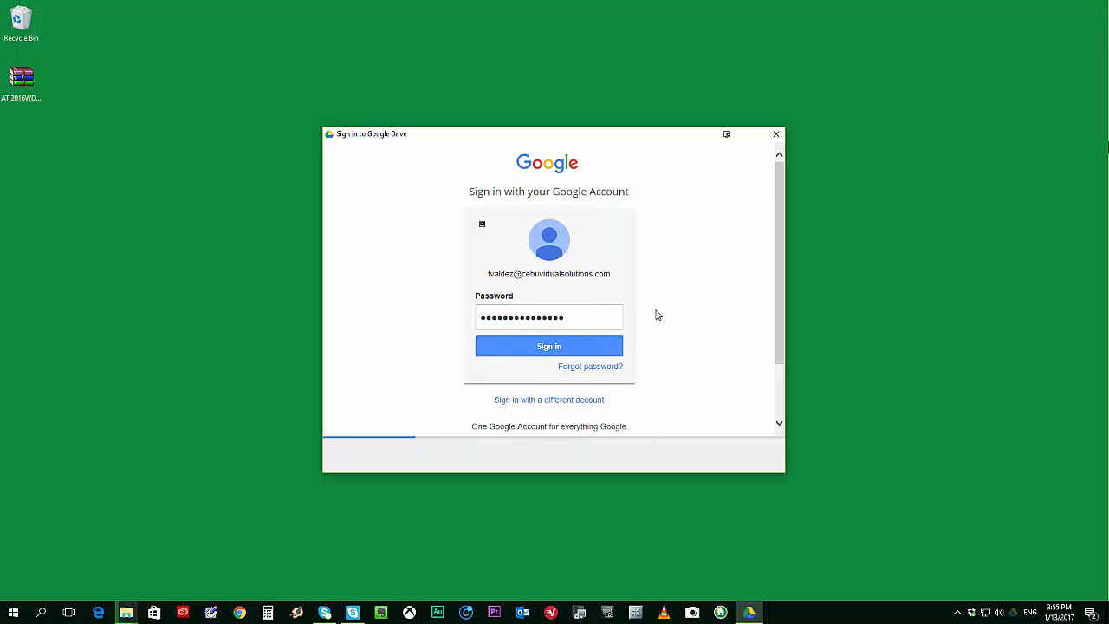
{"action": "left_click", "coordinate": [548, 347]}
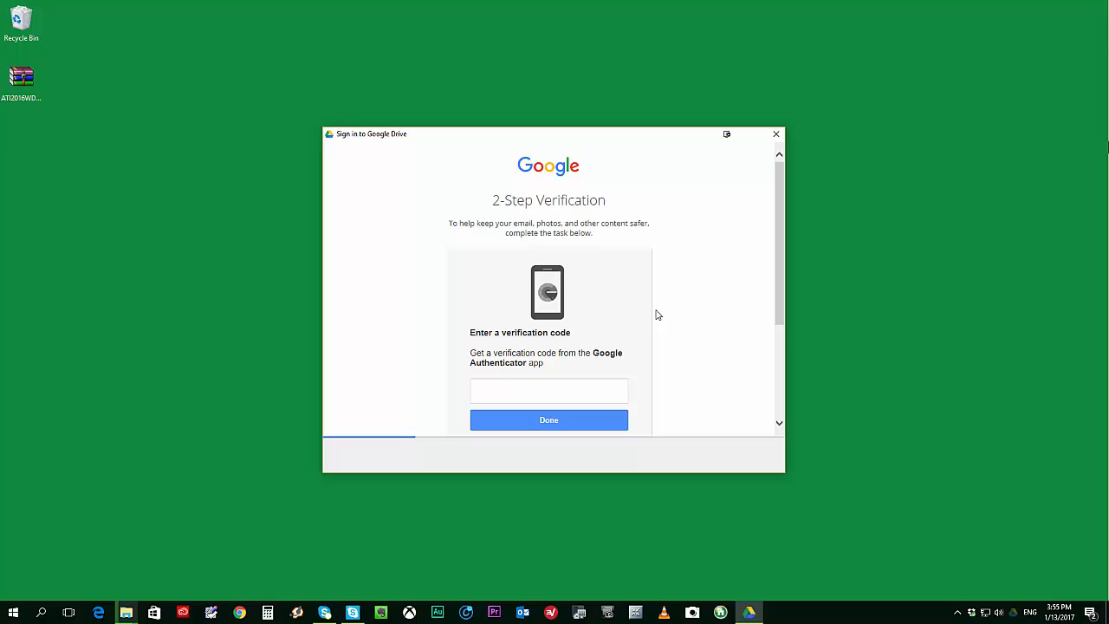
{"action": "scroll", "scroll_direction": "down", "scroll_amount": 3}
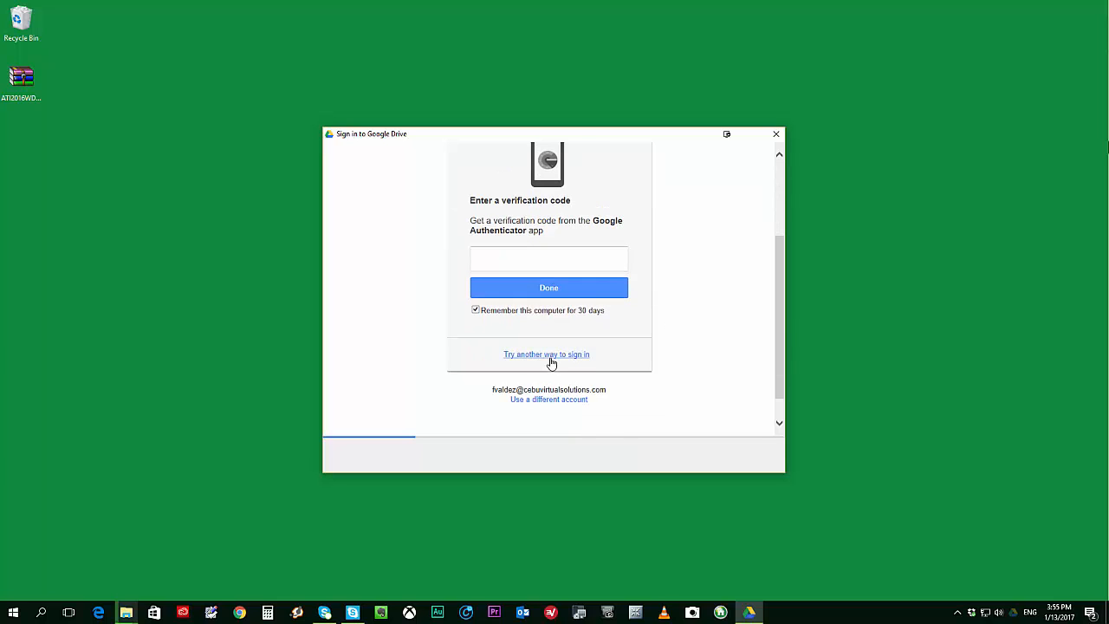
{"action": "left_click", "coordinate": [547, 353]}
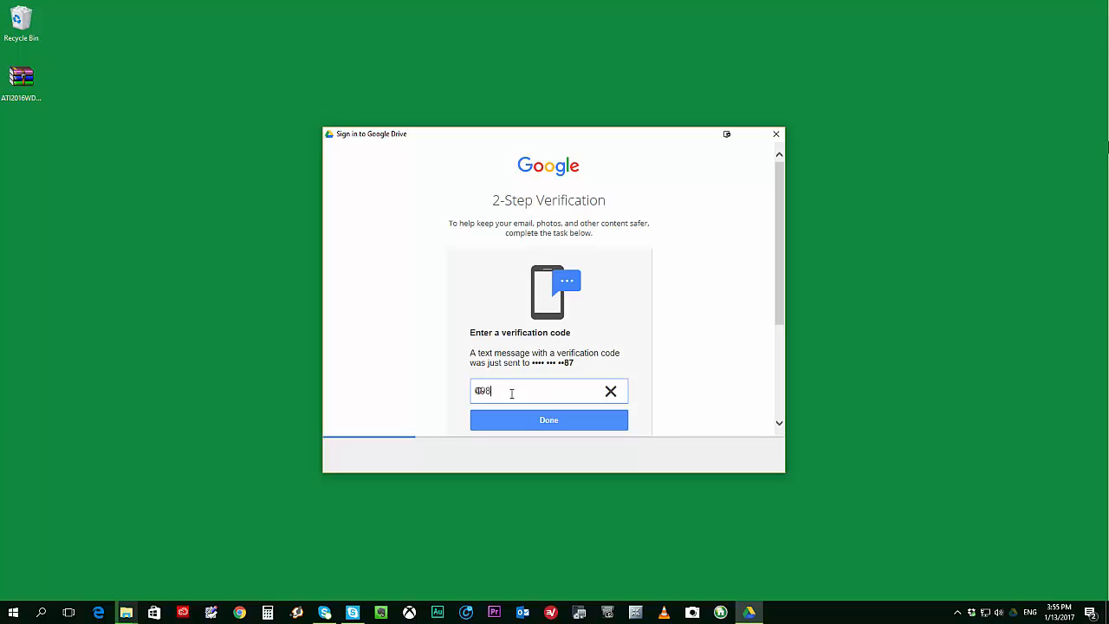
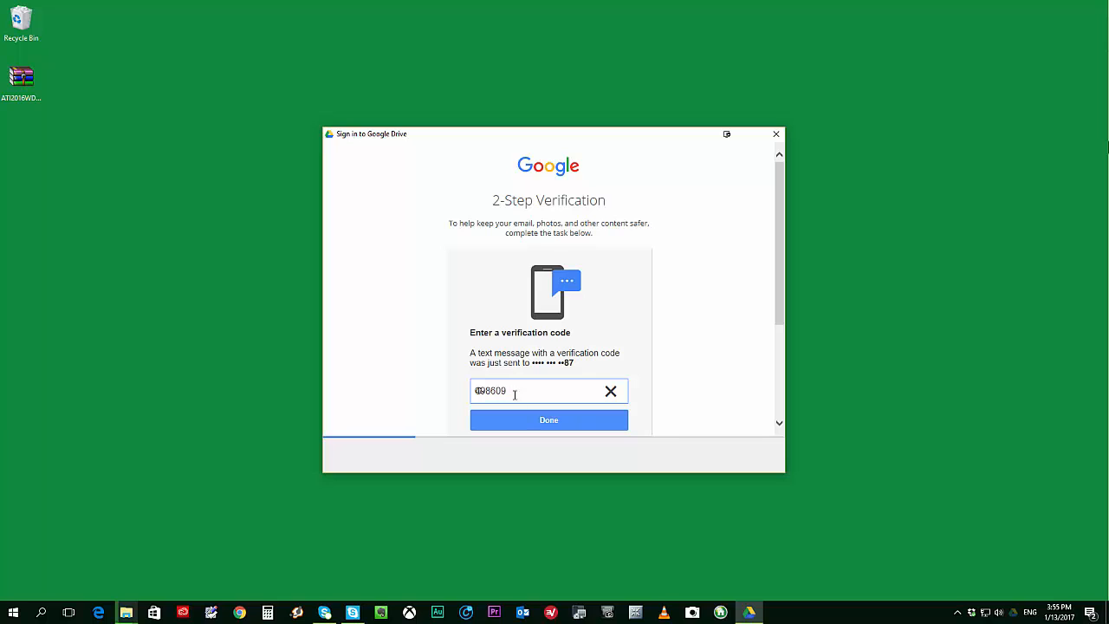
{"action": "left_click", "coordinate": [548, 419]}
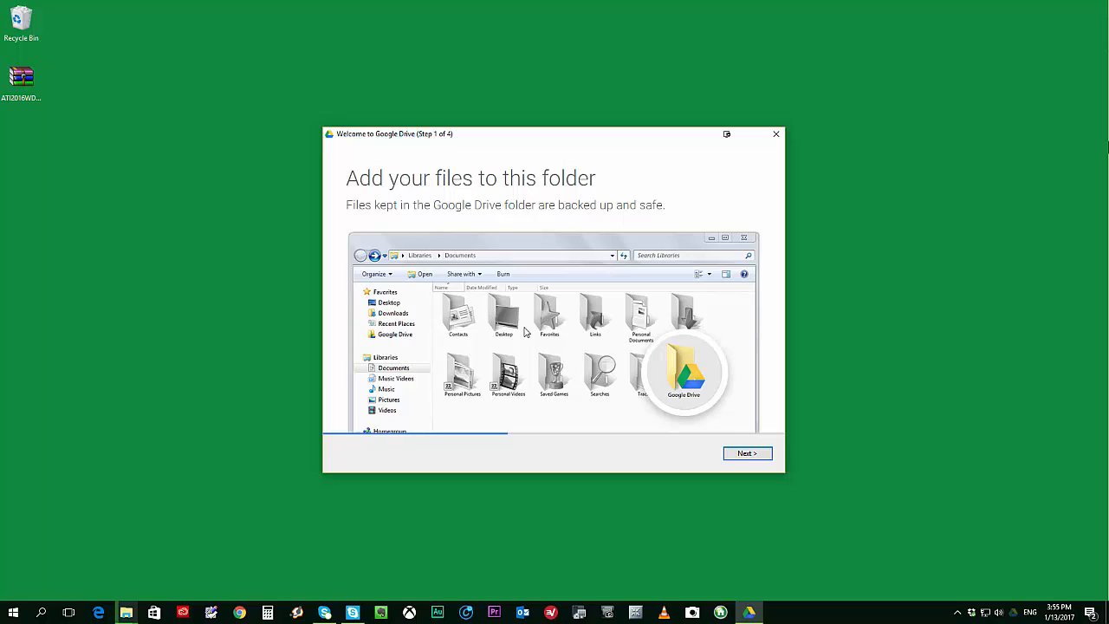
Advance through the welcome steps and reach the Sync options with folder location.
{"action": "left_click", "coordinate": [747, 454]}
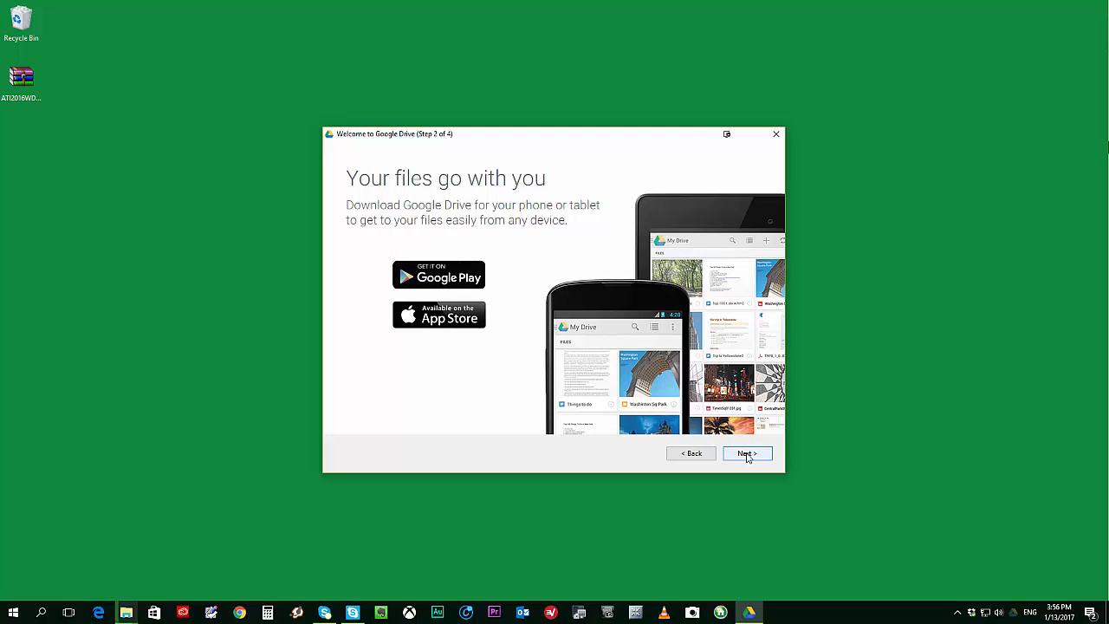
{"action": "left_click", "coordinate": [747, 454]}
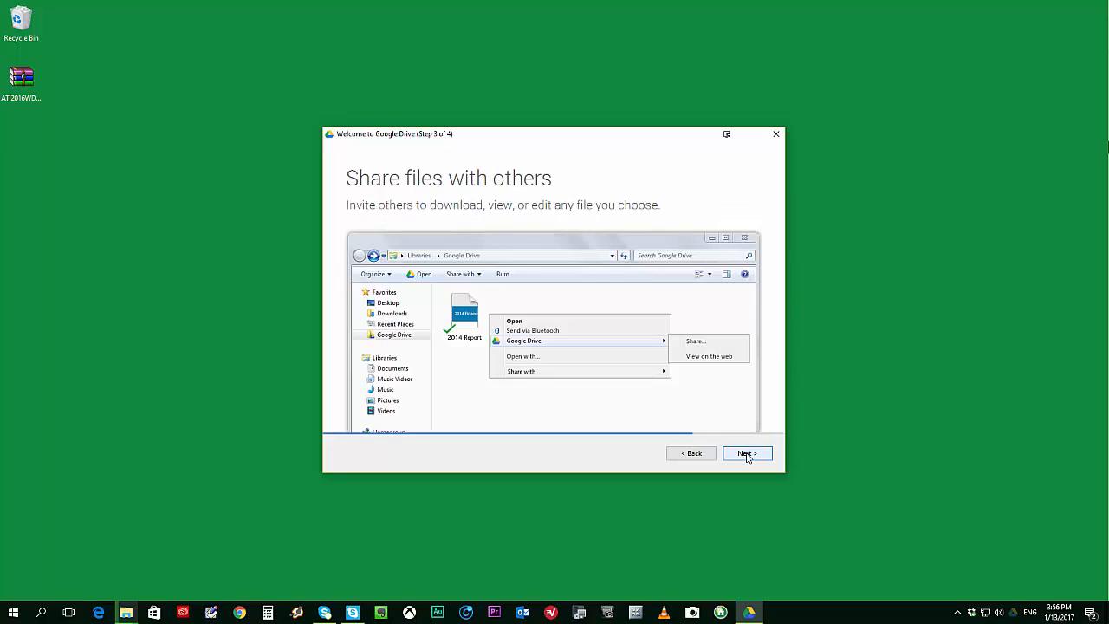
{"action": "left_click", "coordinate": [747, 454]}
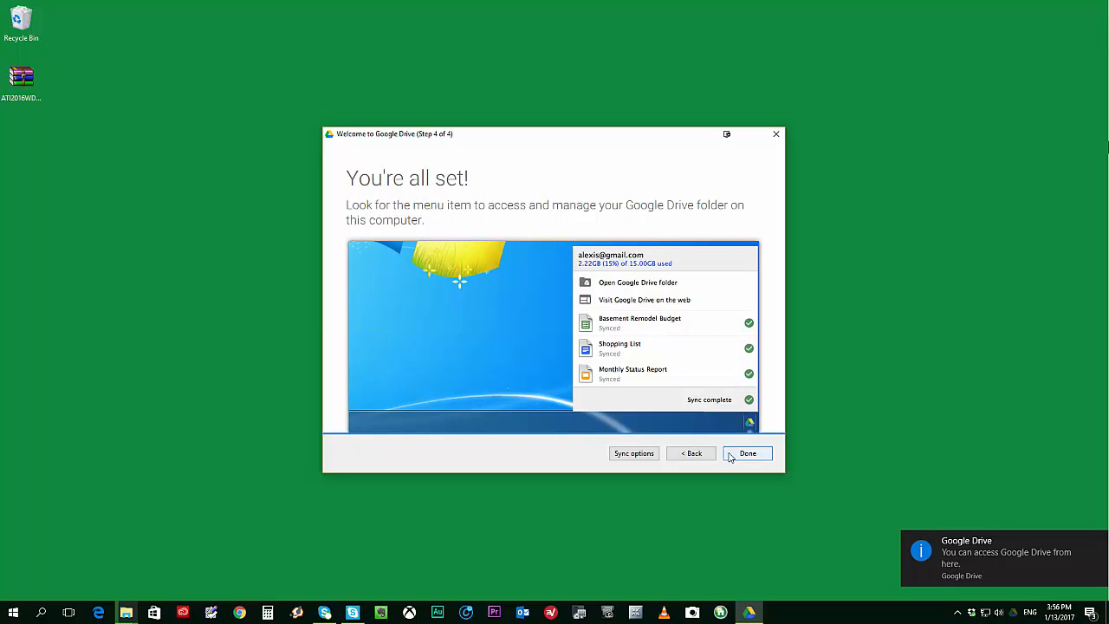
{"action": "left_click", "coordinate": [635, 454]}
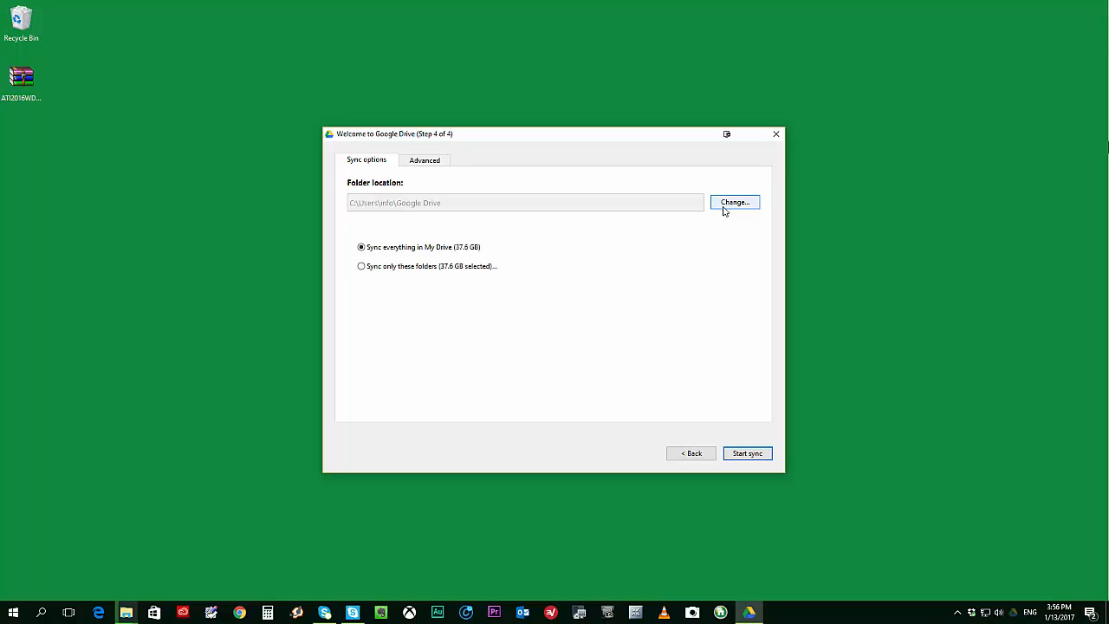
Create a 'Google Drive' folder on MyBookC (G:) as the sync location and start sync.
{"action": "left_click", "coordinate": [735, 201]}
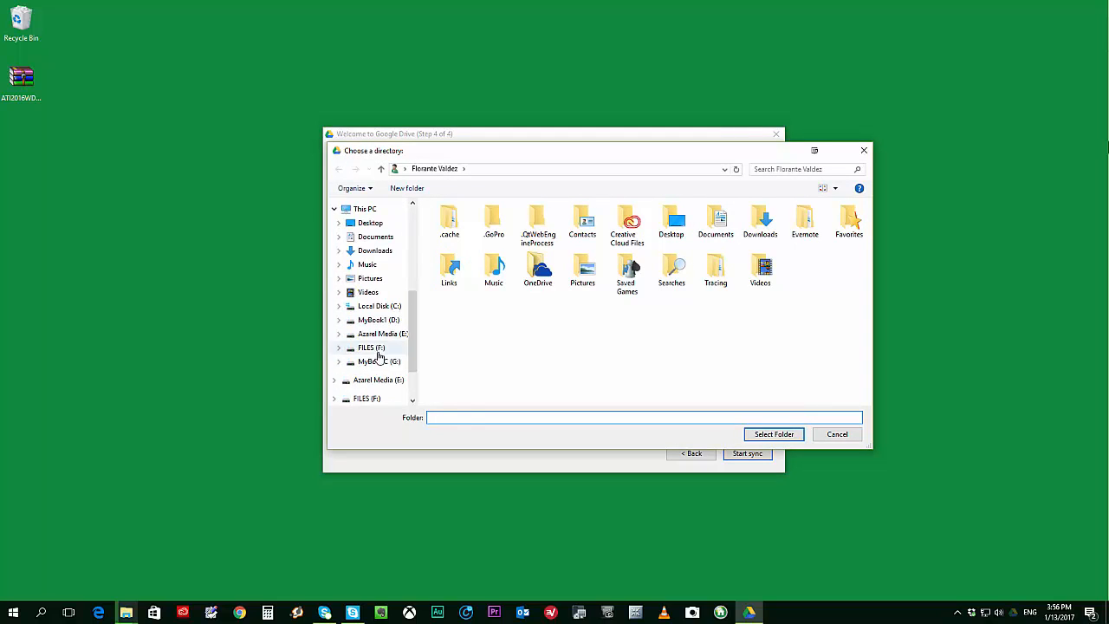
{"action": "left_click", "coordinate": [378, 361]}
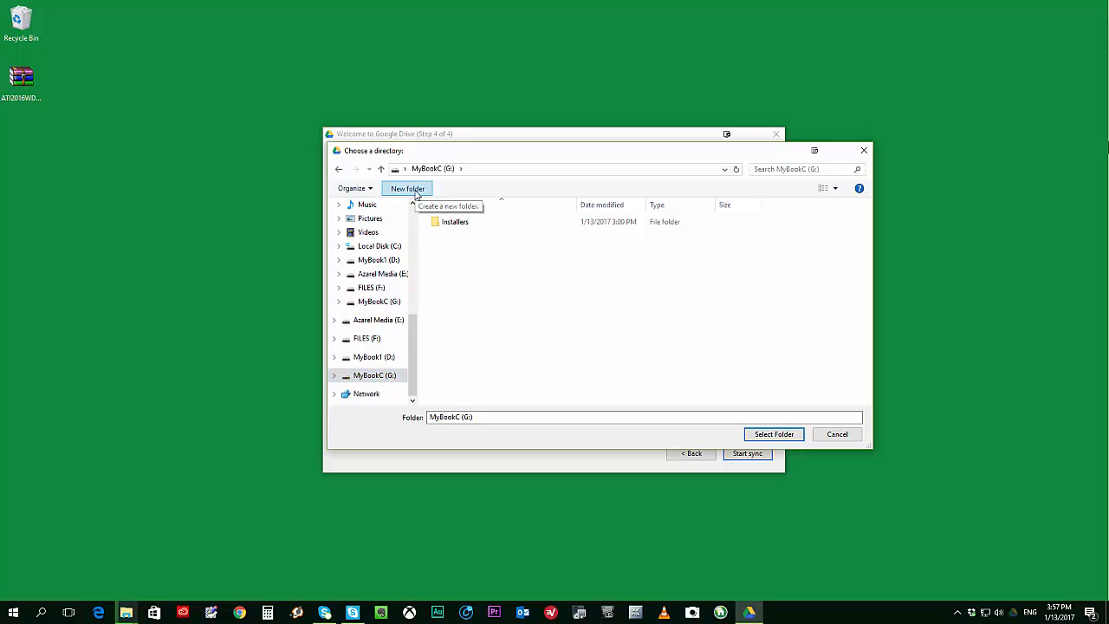
{"action": "left_click", "coordinate": [406, 187]}
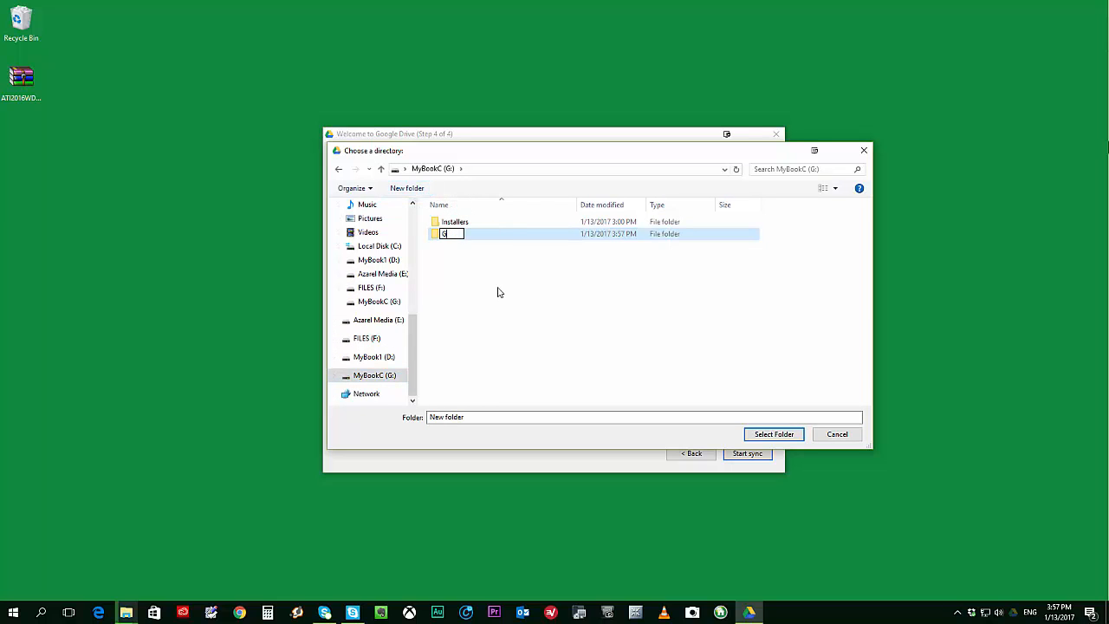
{"action": "type", "text": "Google Drive"}
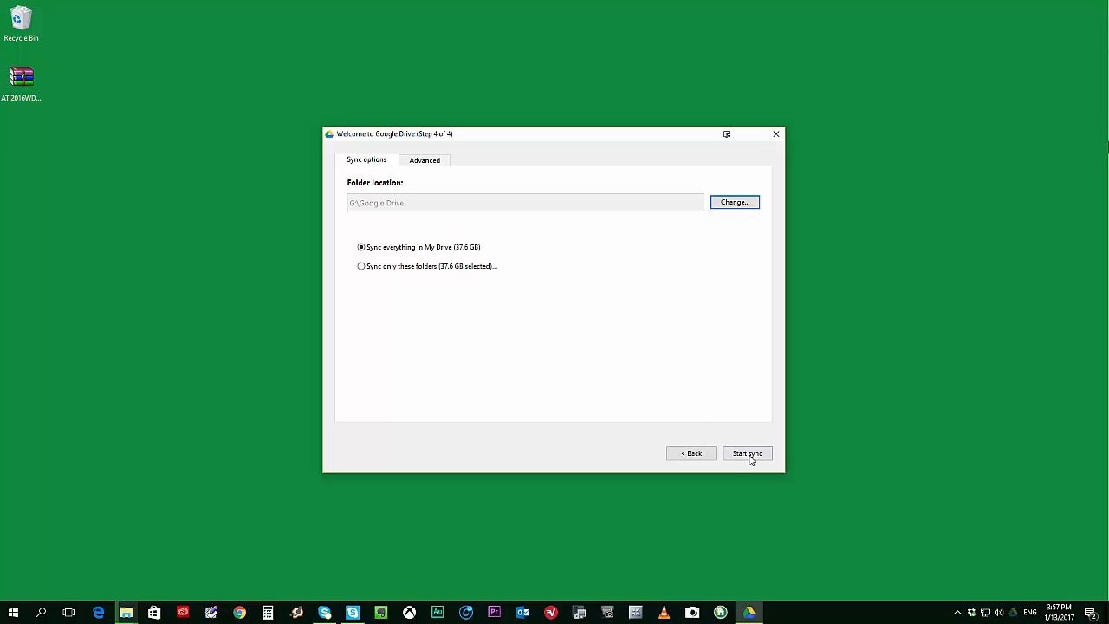
{"action": "left_click", "coordinate": [747, 454]}
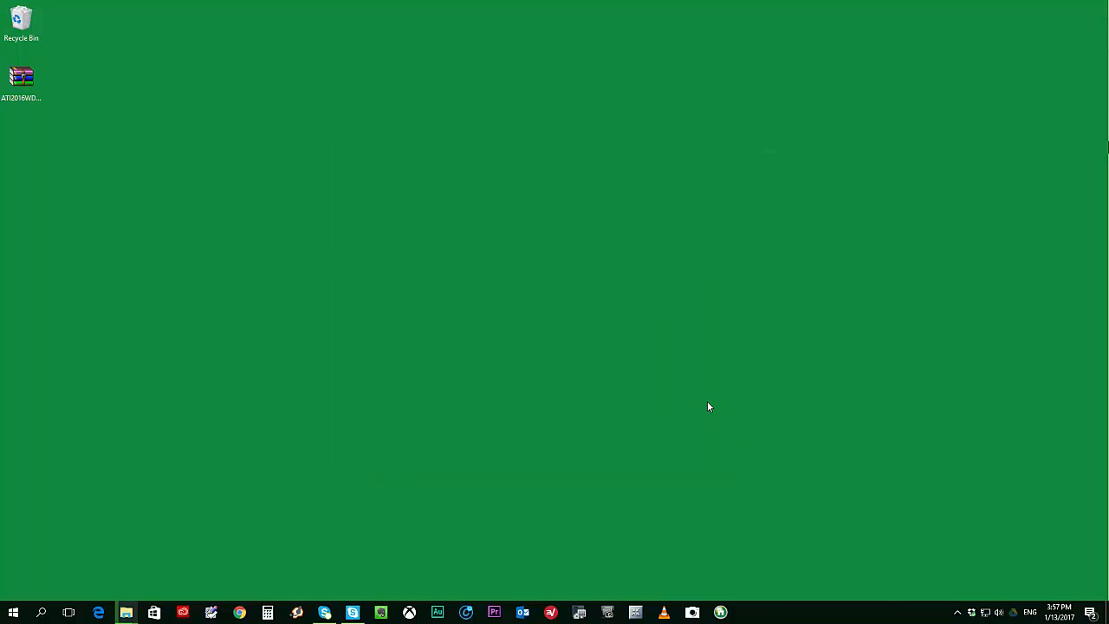
View the empty G:\Google Drive folder and check the tray sync status.
{"action": "left_click", "coordinate": [125, 610]}
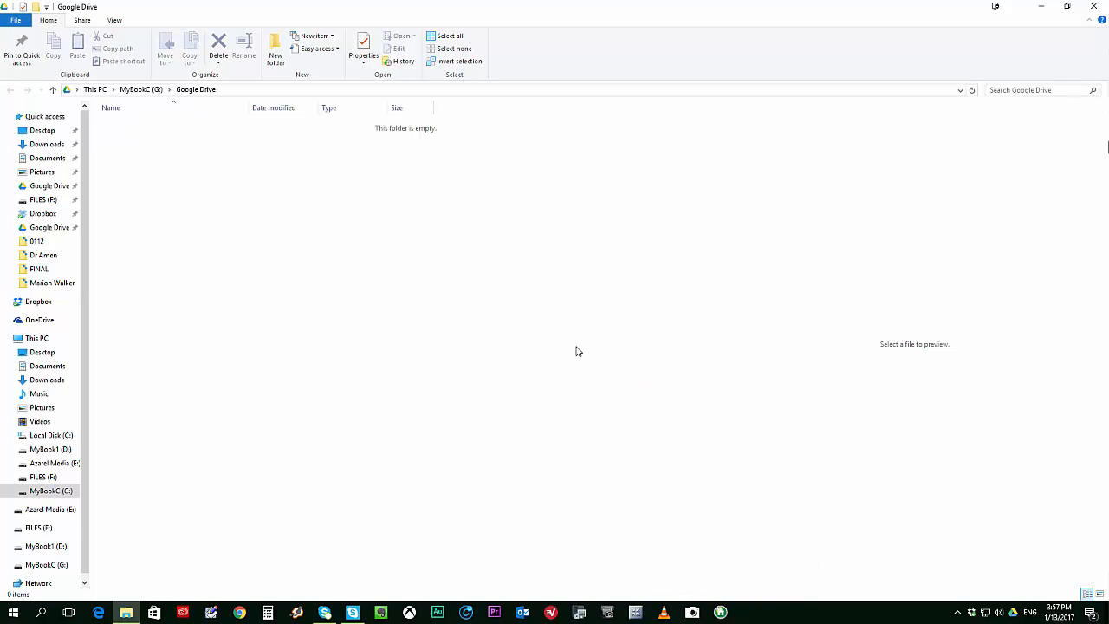
{"action": "mouse_move", "coordinate": [558, 341]}
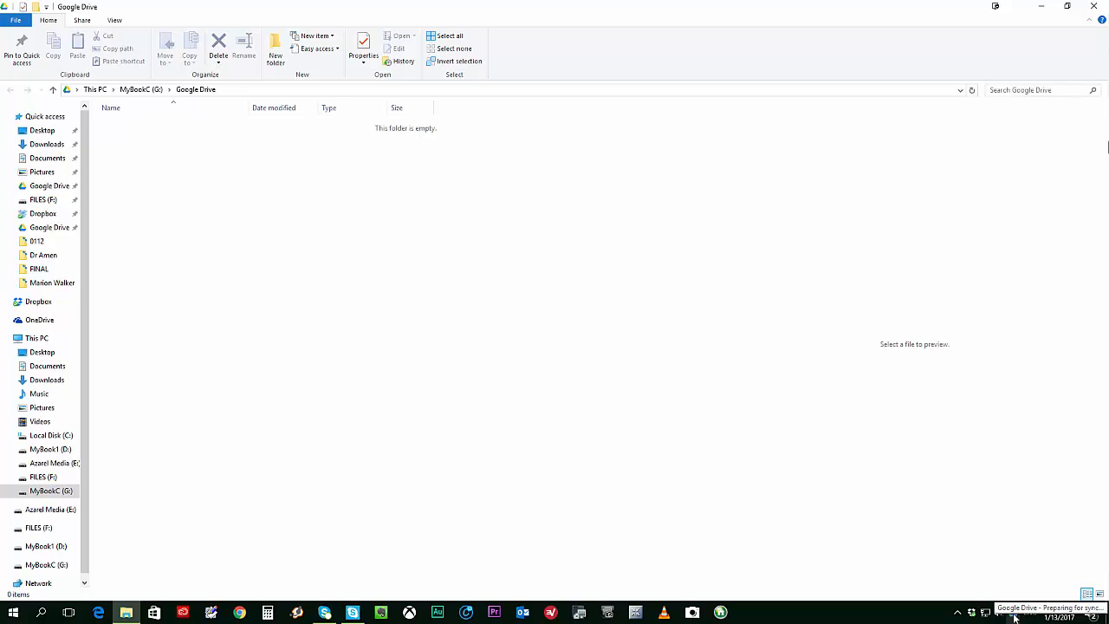
{"action": "left_click", "coordinate": [985, 612]}
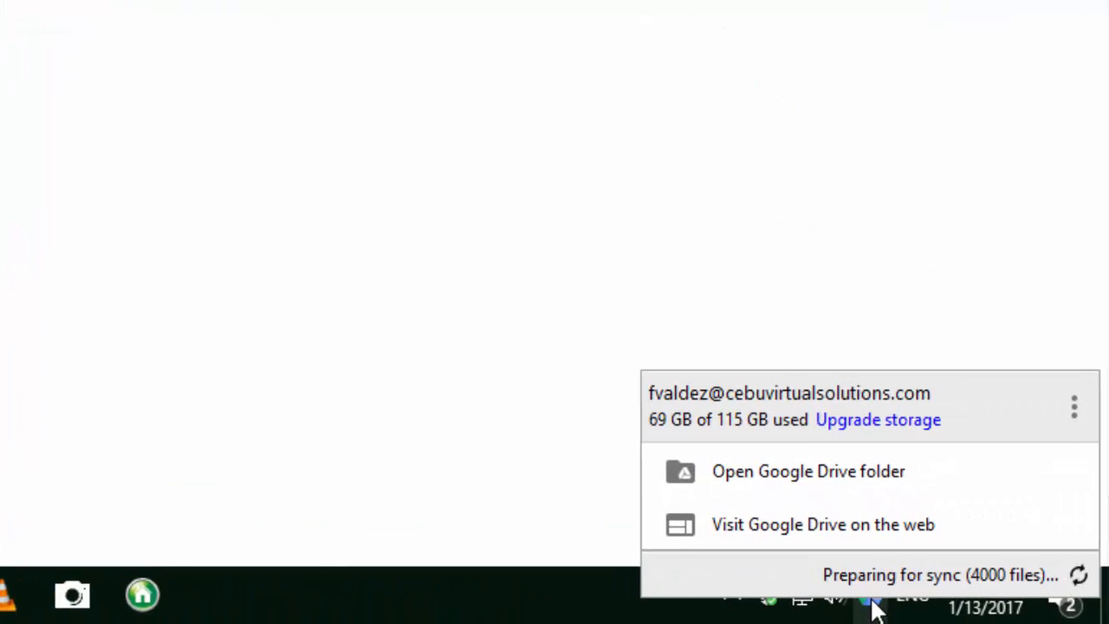
{"action": "mouse_move", "coordinate": [927, 593]}
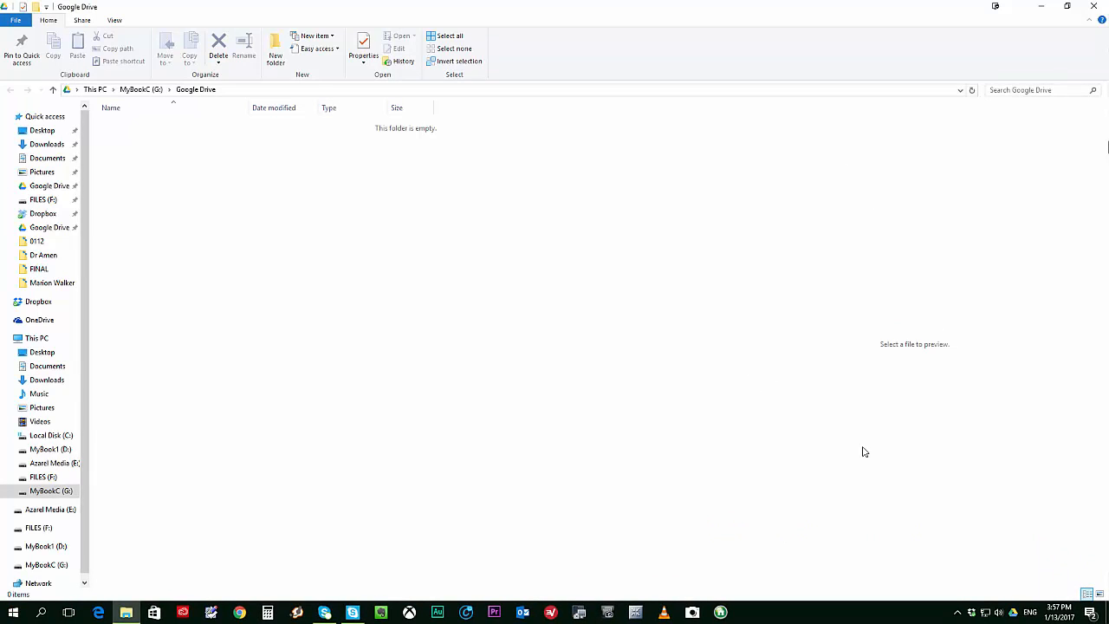
{"action": "mouse_move", "coordinate": [173, 156]}
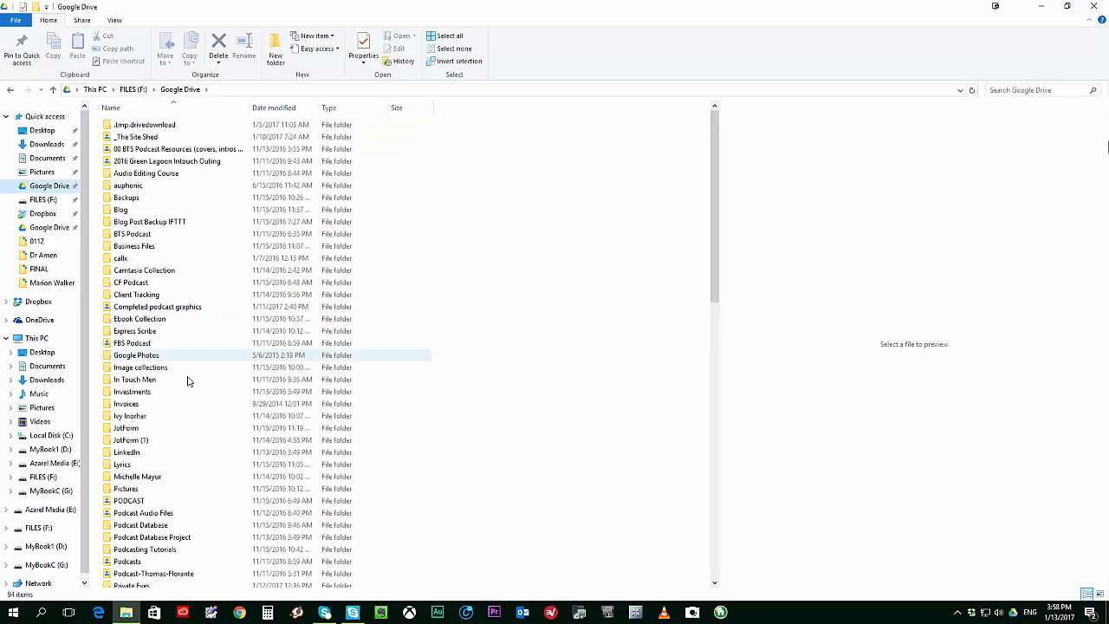
Scroll through the arriving folders in G:\Google Drive, then go to FILES (F:).
{"action": "scroll", "scroll_direction": "down", "scroll_amount": 3}
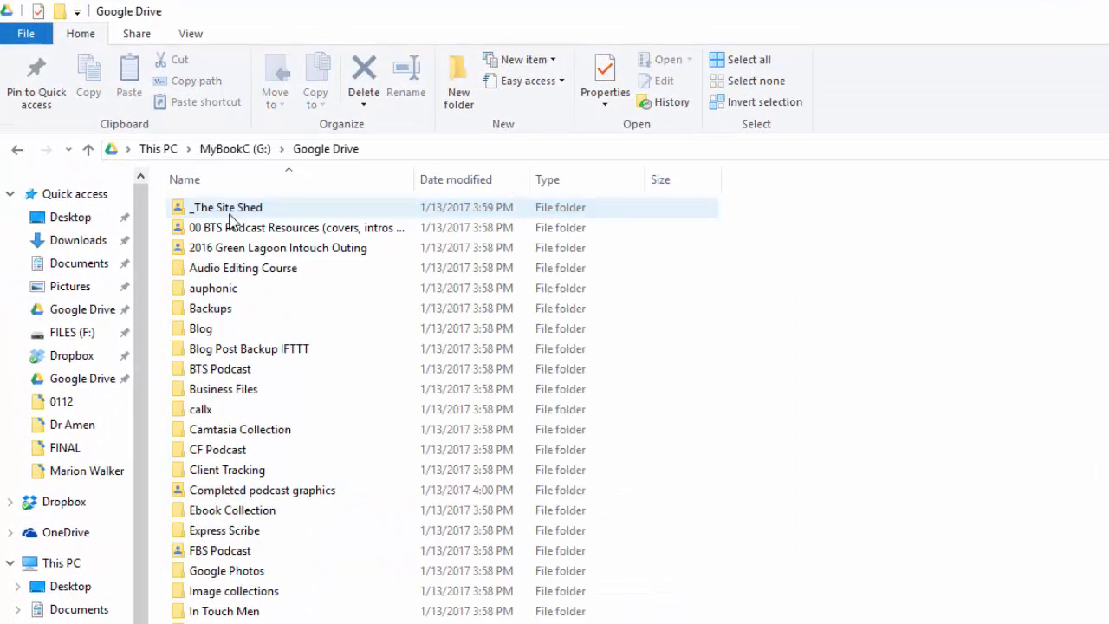
{"action": "scroll", "scroll_direction": "down", "scroll_amount": 3}
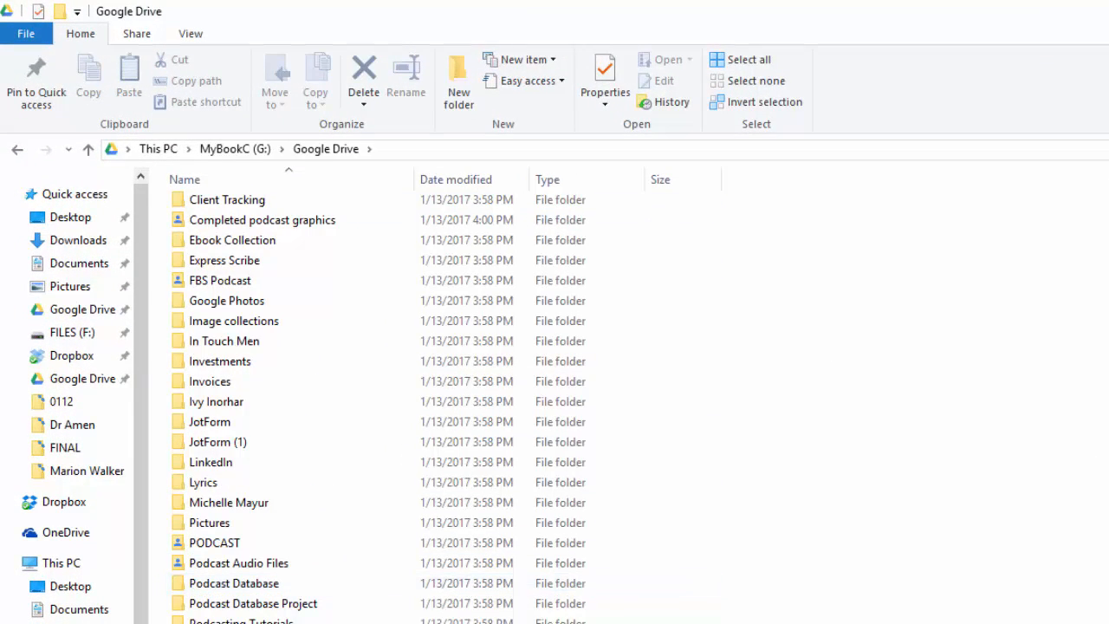
{"action": "left_click", "coordinate": [74, 332]}
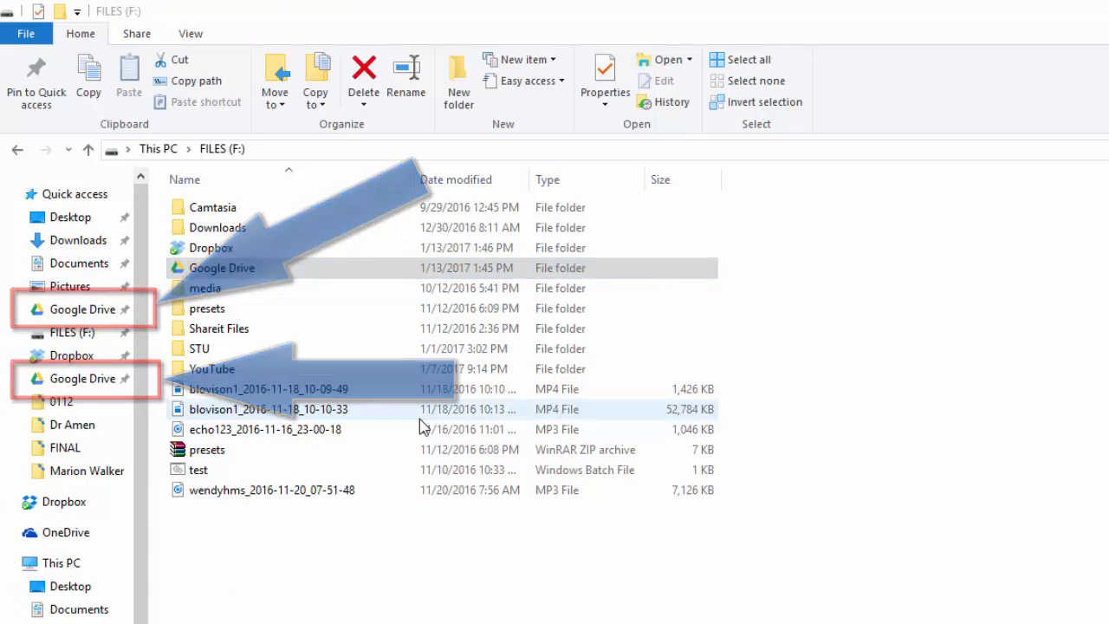
Delete the old F:\Google Drive folder and confirm in the Delete Folder dialog.
{"action": "left_click", "coordinate": [362, 73]}
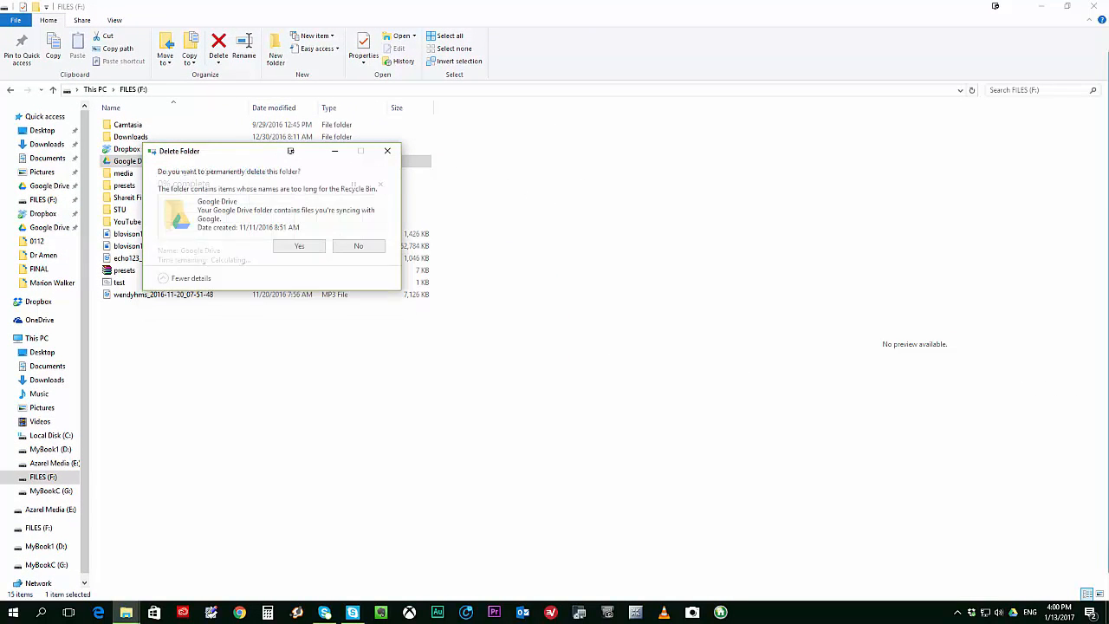
{"action": "left_click", "coordinate": [298, 247]}
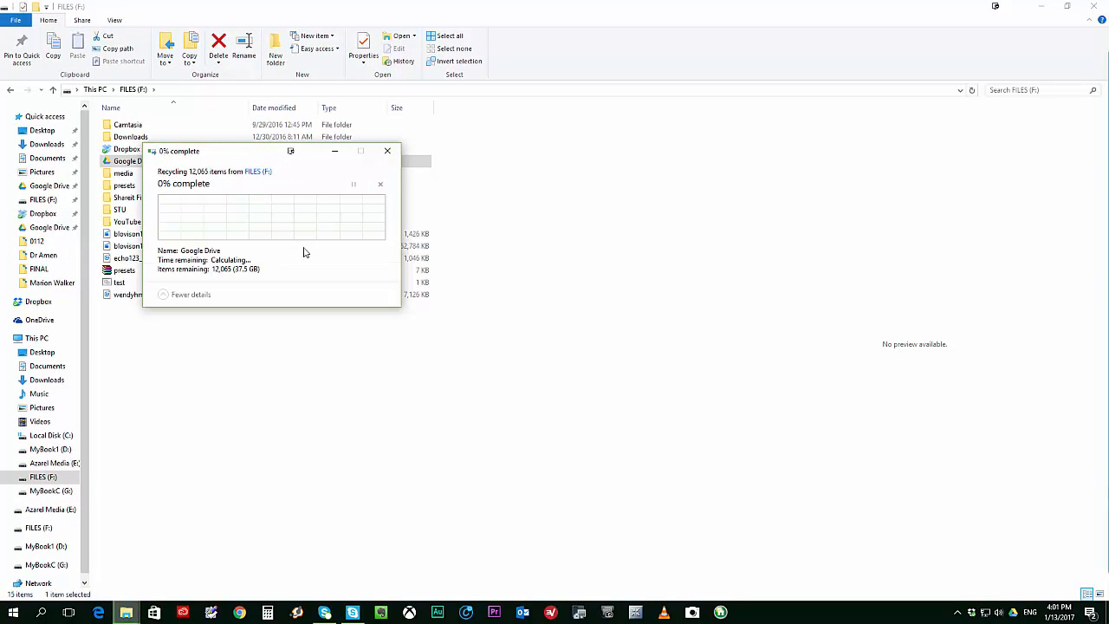